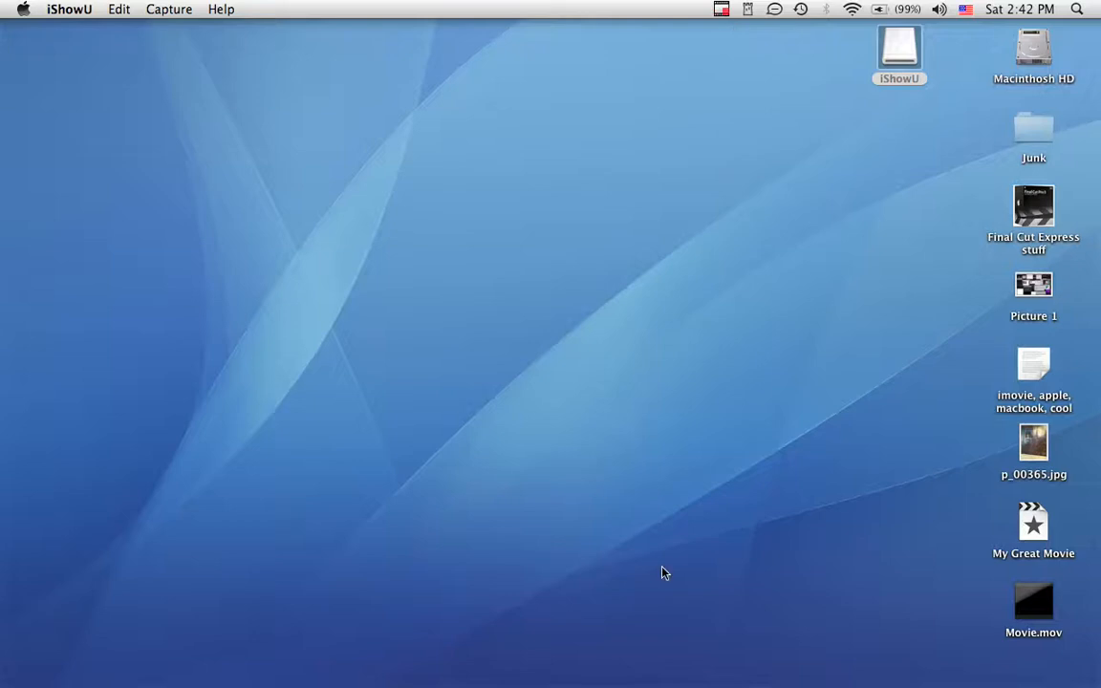
mouse_move(665, 568)
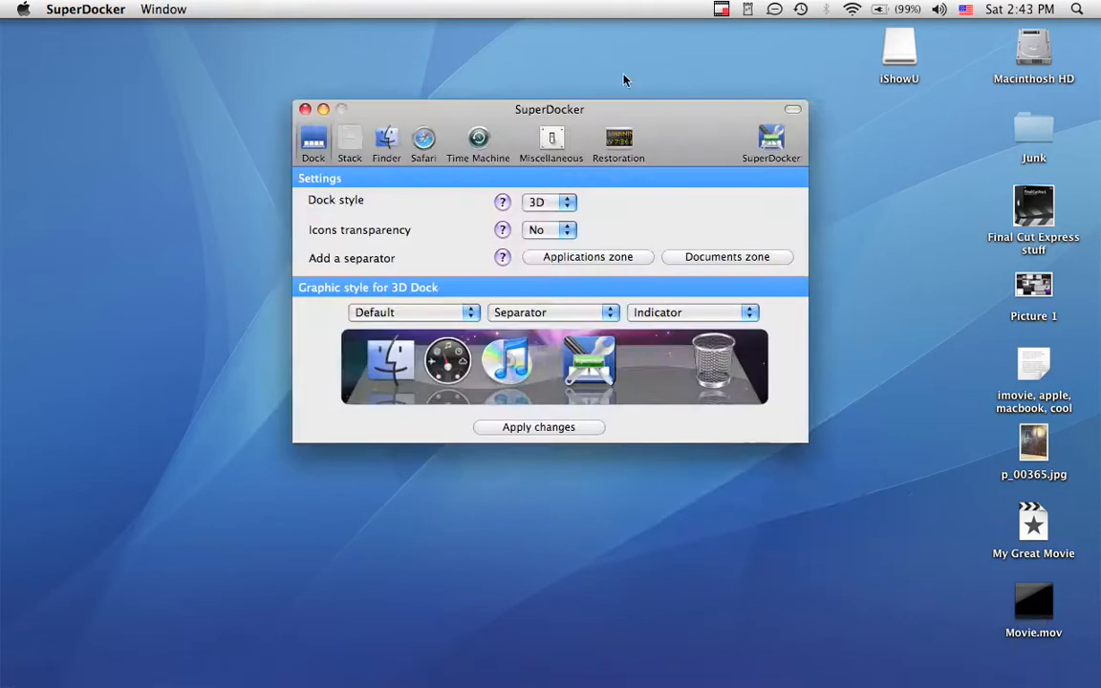
Switch the Dock style to 2D and acknowledge the two-dimensional Dock notice
drag(550, 109, 528, 28)
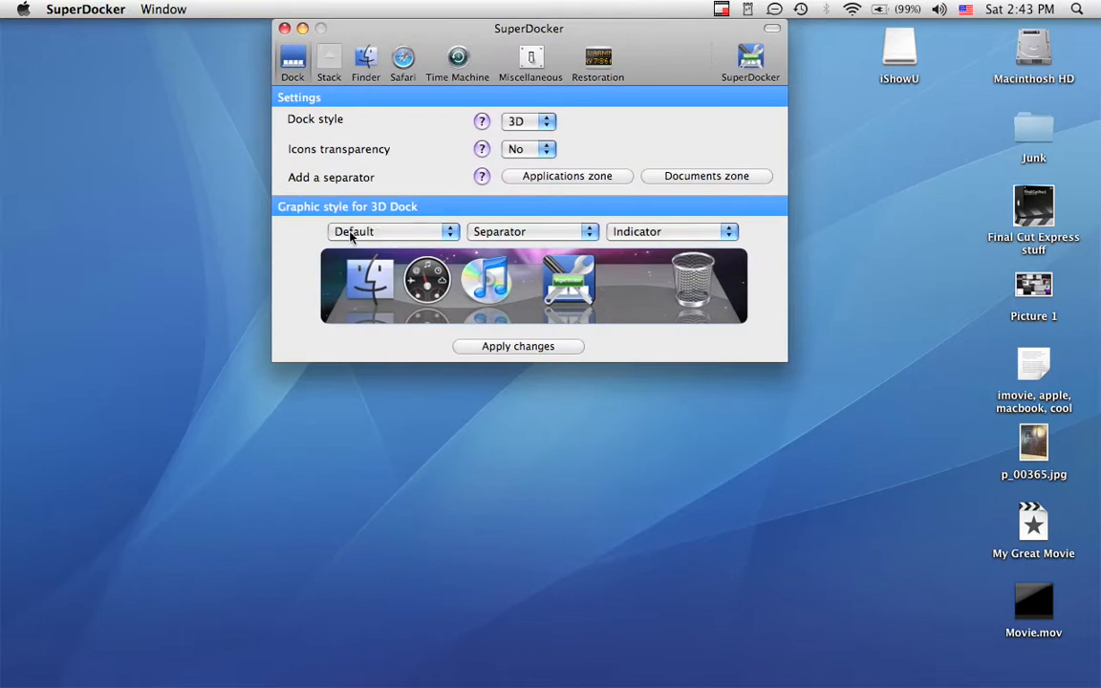
click(528, 123)
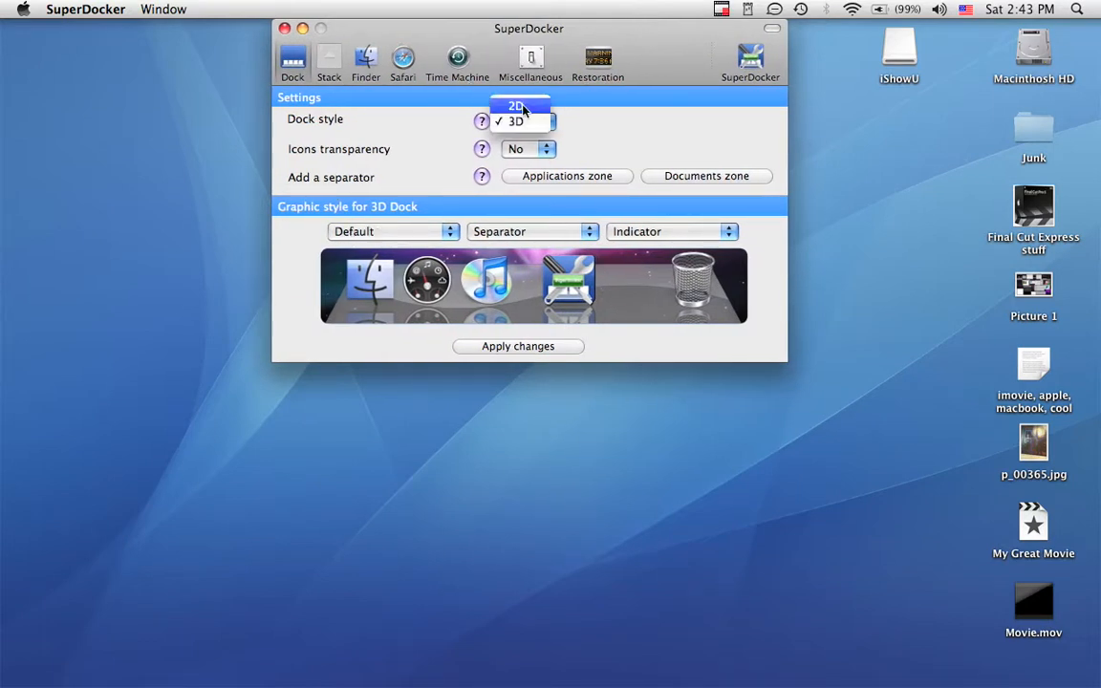
click(516, 105)
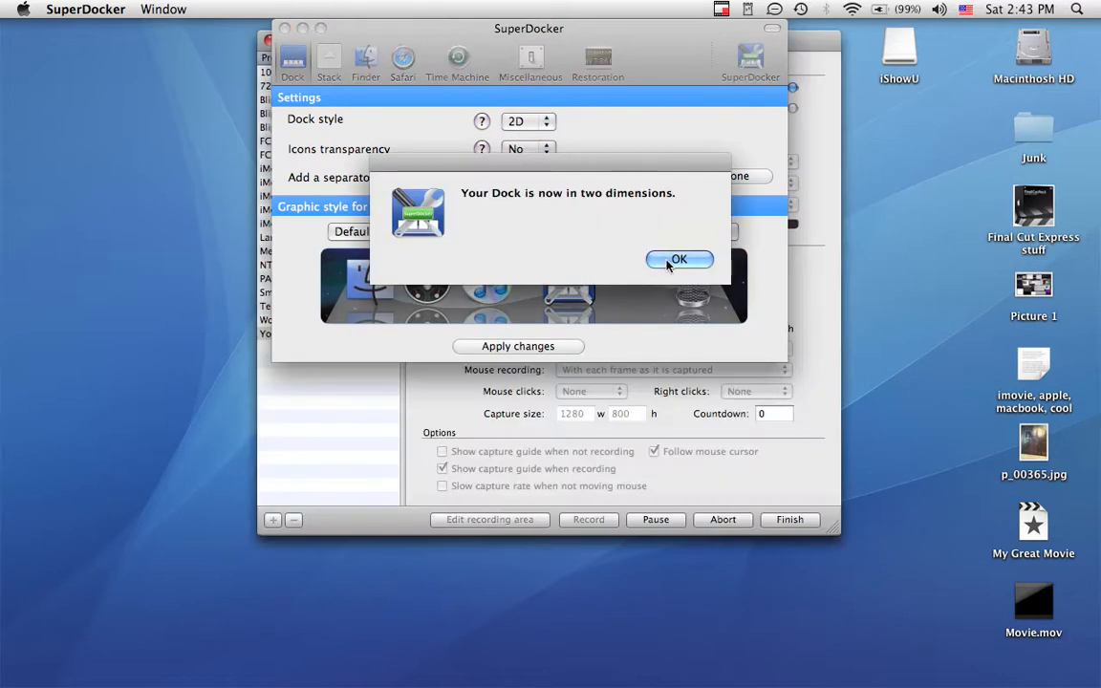
click(678, 260)
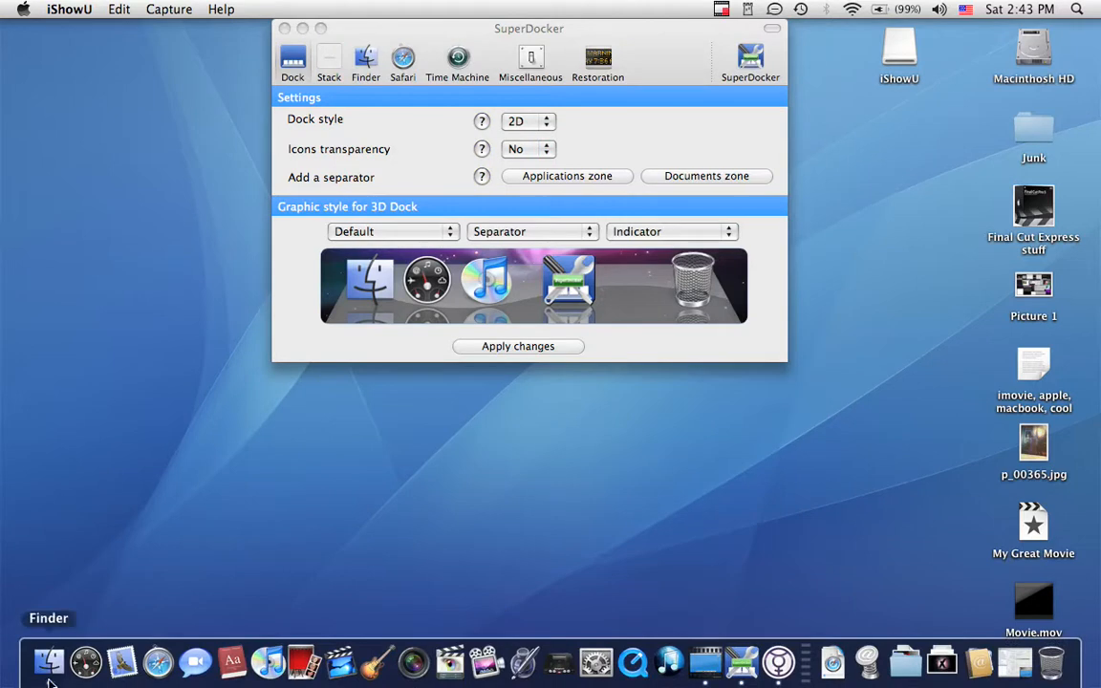
mouse_move(703, 661)
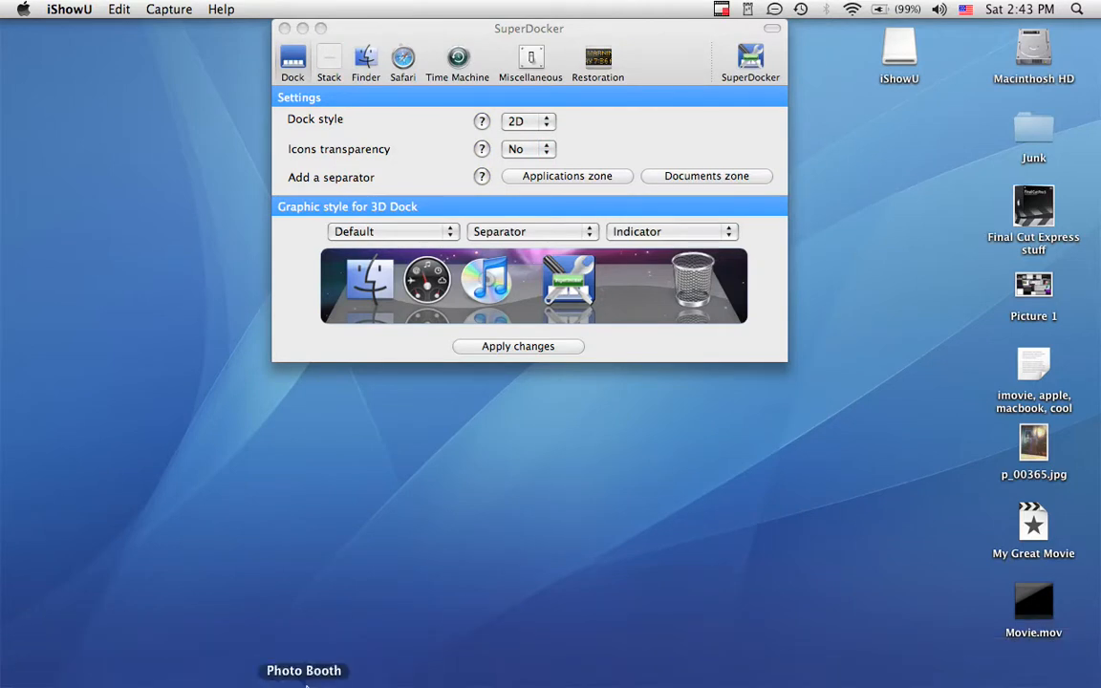
mouse_move(306, 684)
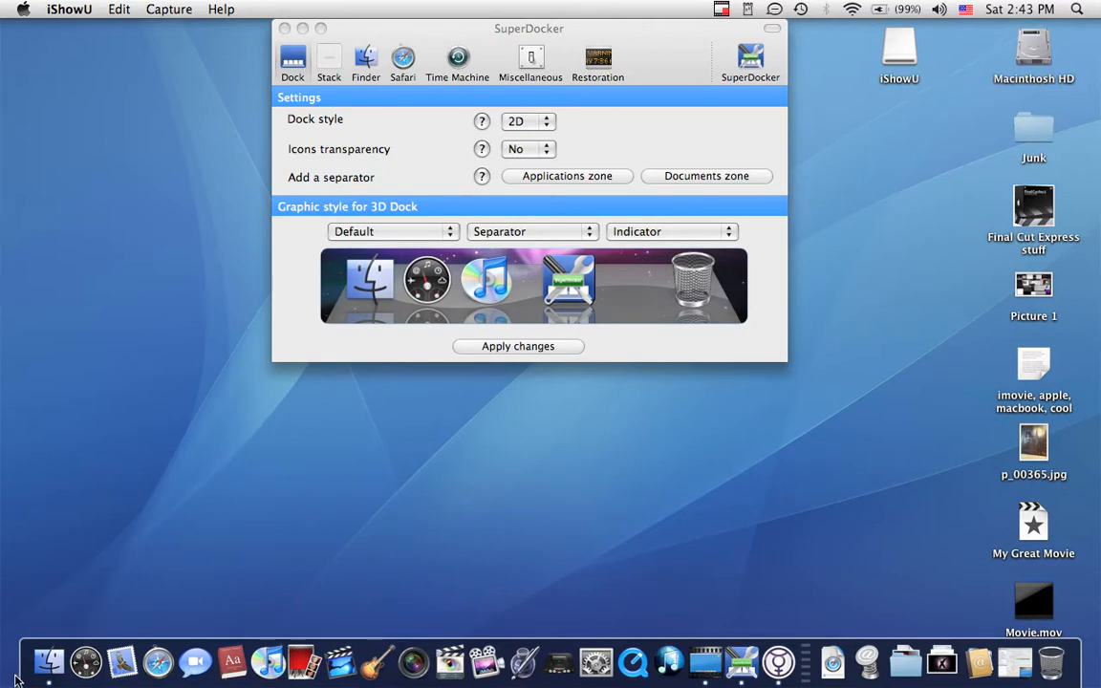
mouse_move(268, 662)
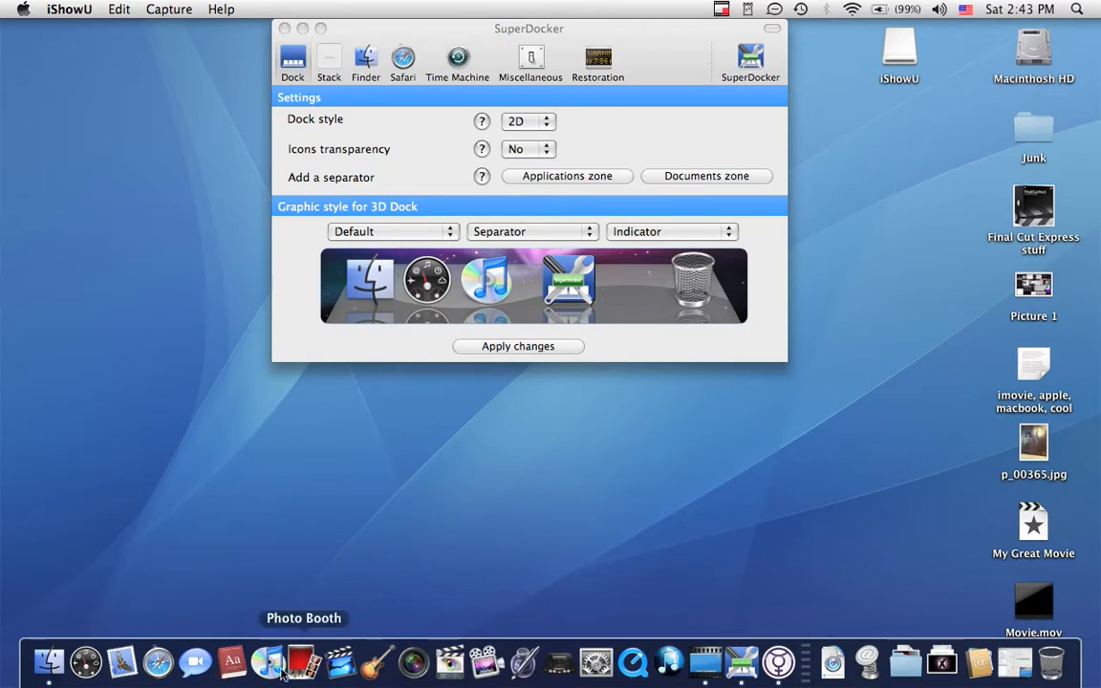
mouse_move(279, 661)
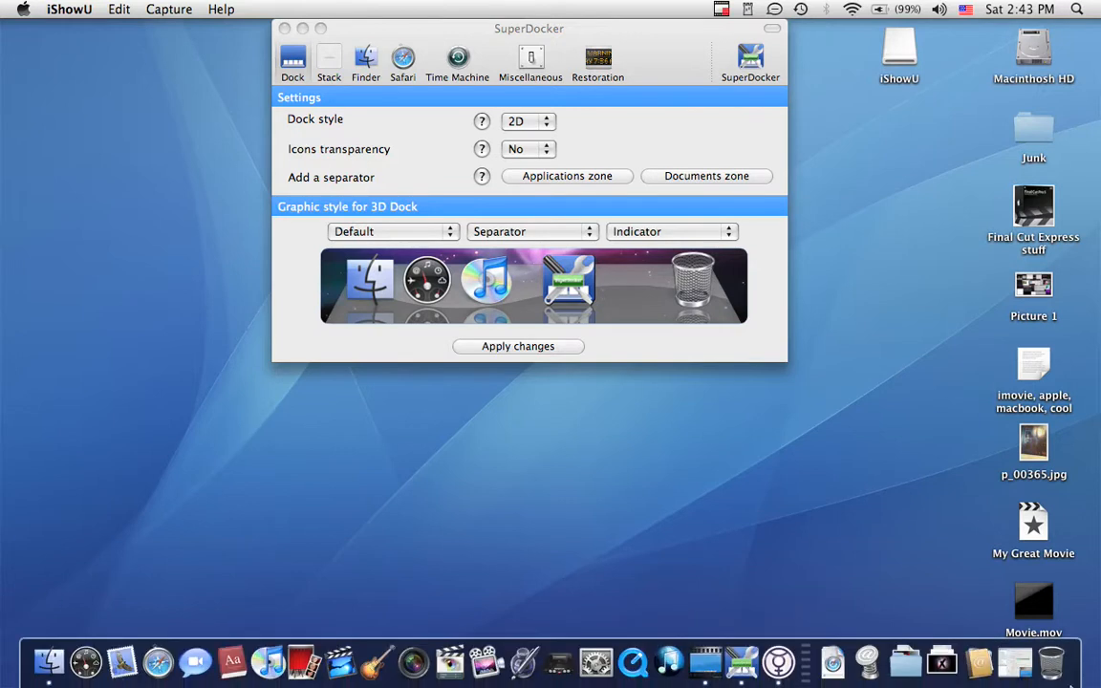
mouse_move(978, 665)
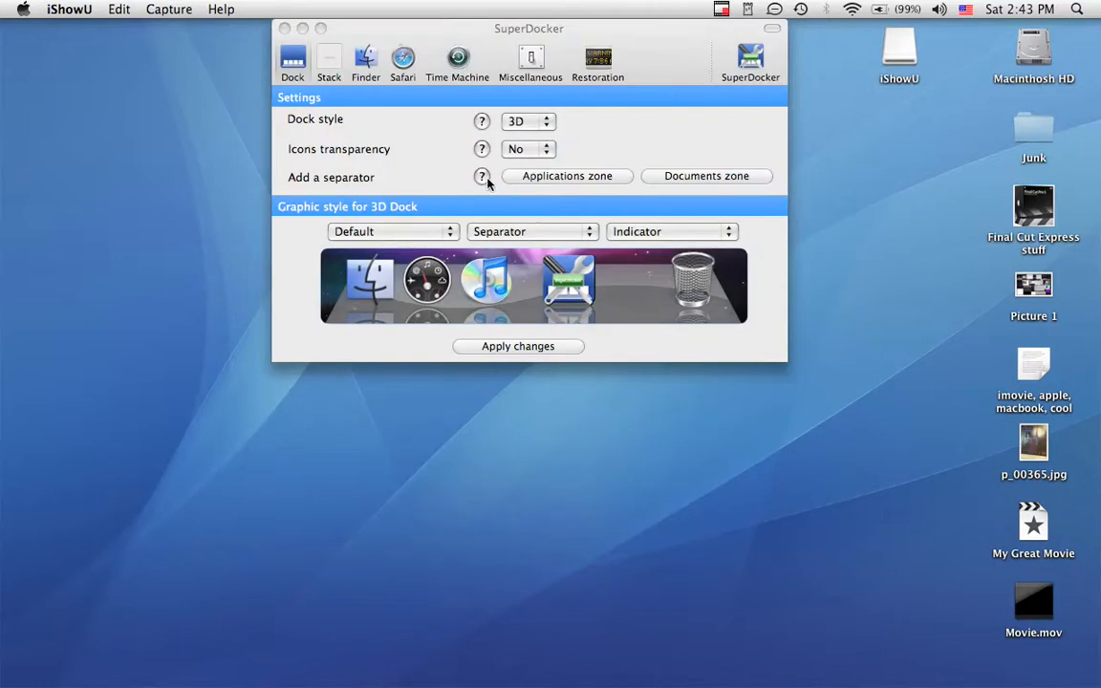
click(528, 149)
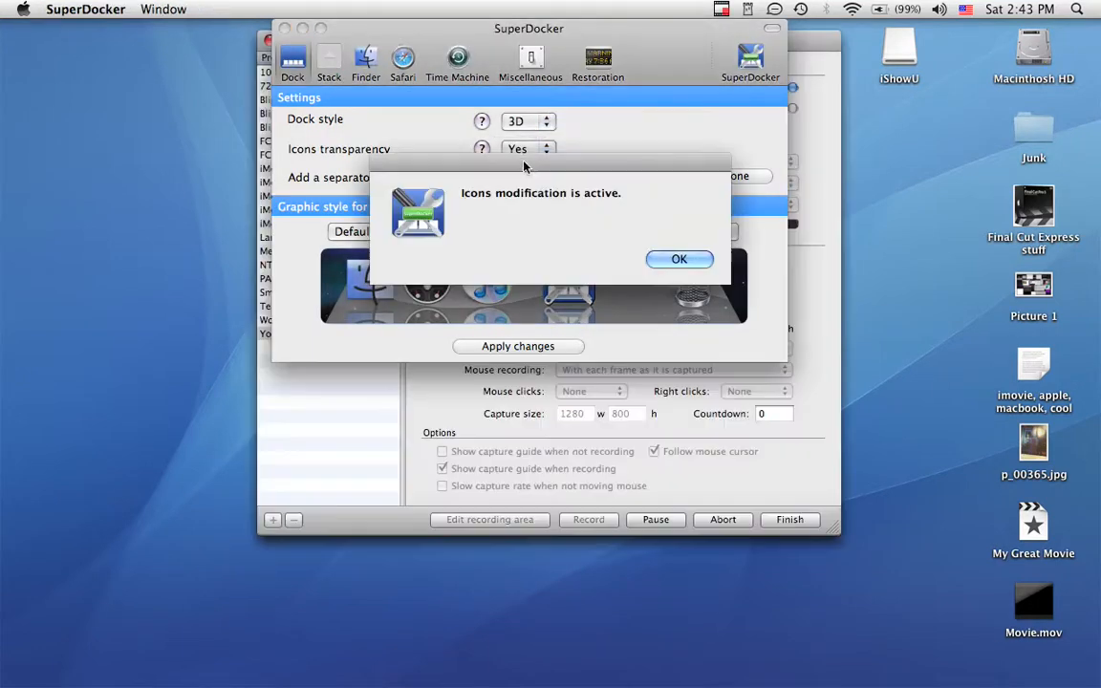
click(678, 260)
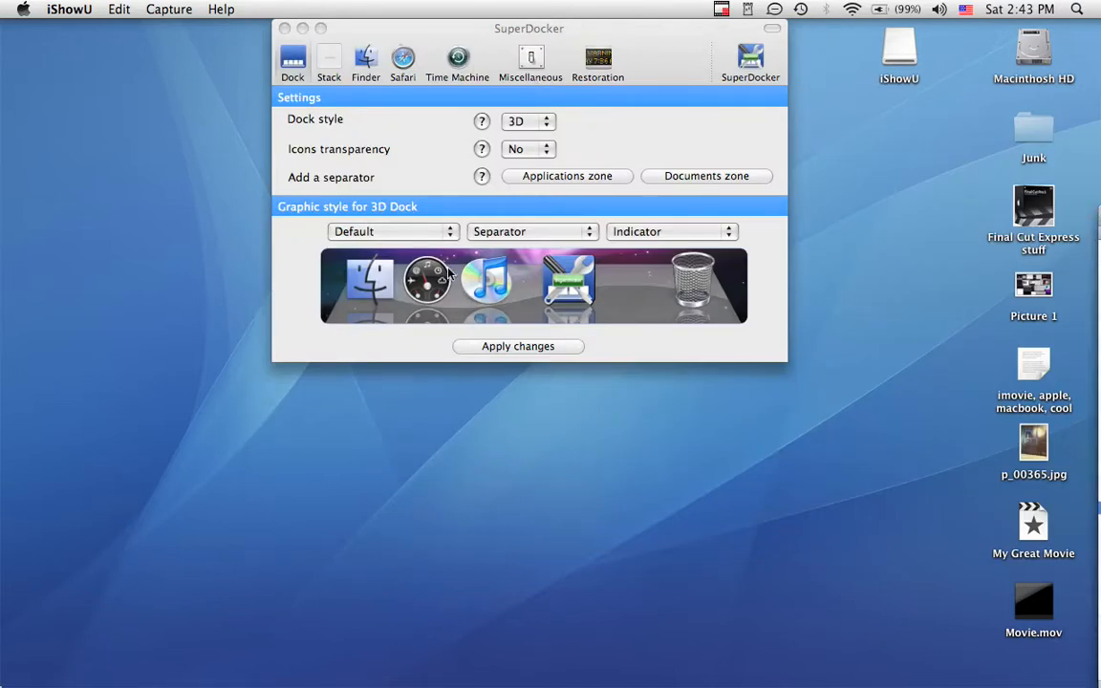
Set the 3D Dock theme to '2D Dock in 3D', then change it to Cheese
click(394, 231)
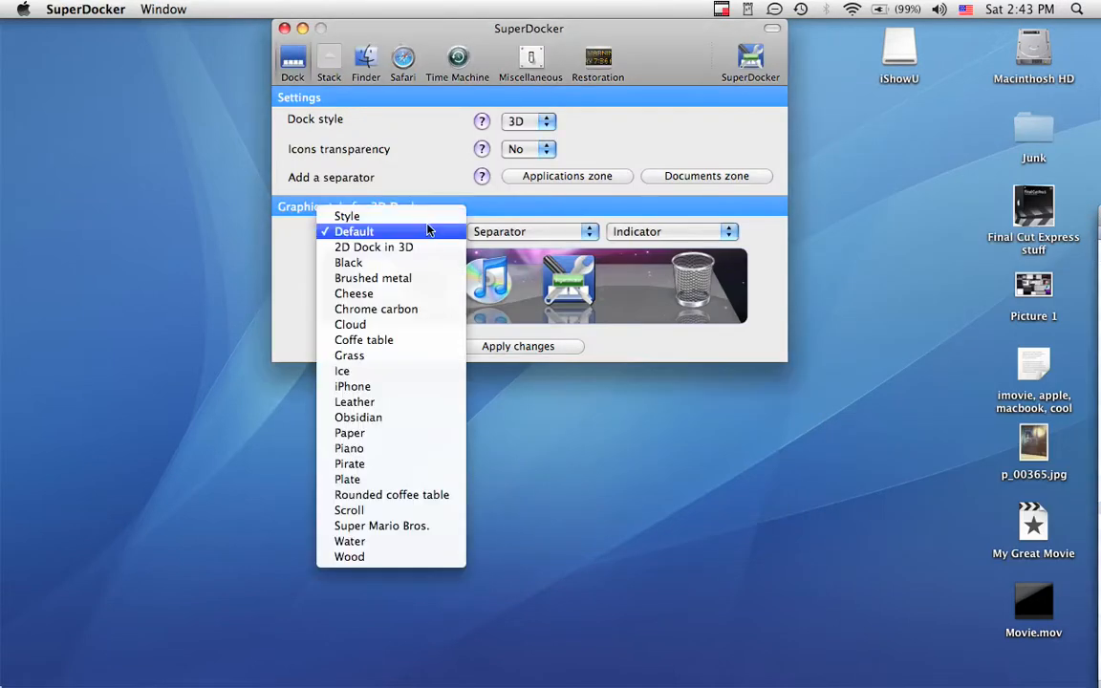
click(373, 247)
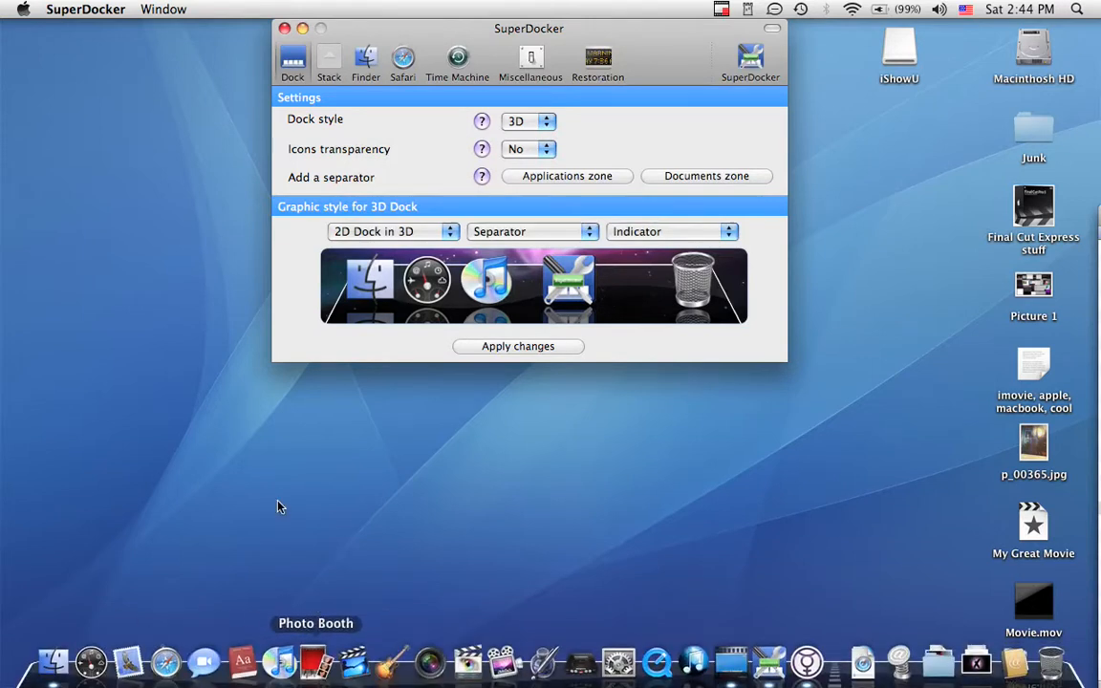
click(392, 231)
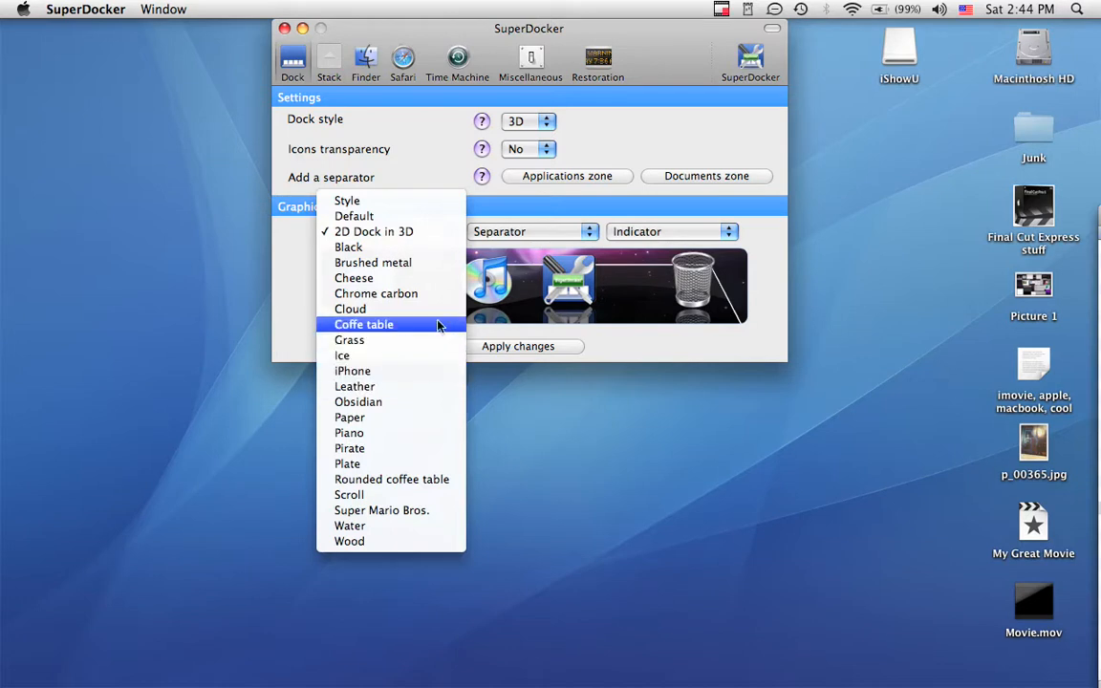
click(353, 277)
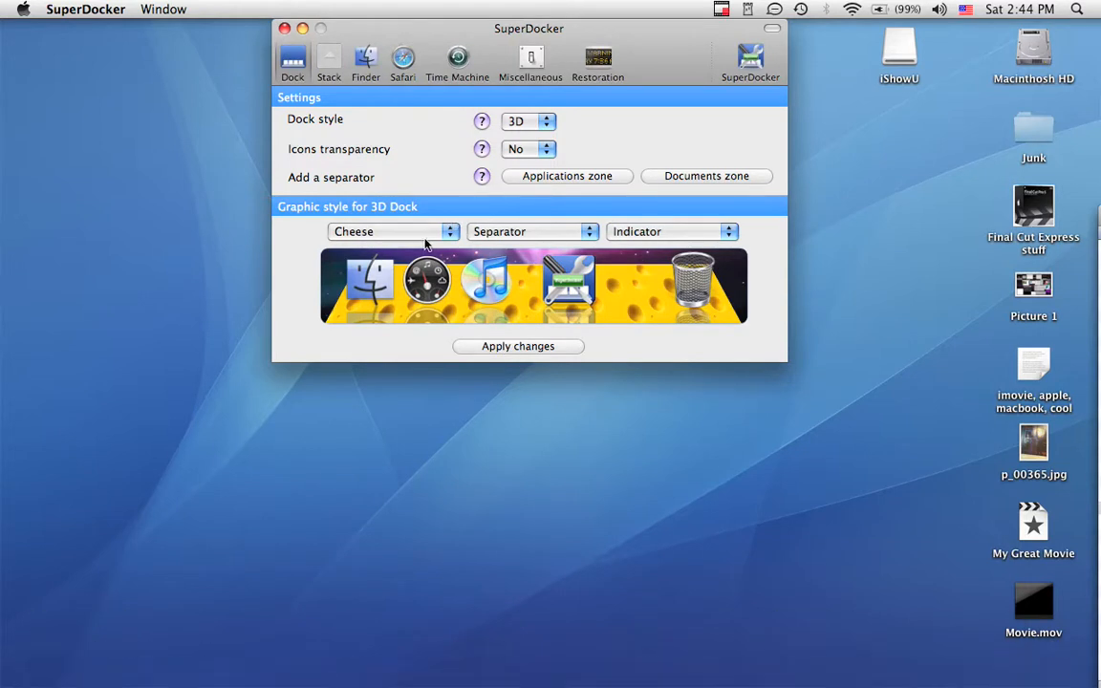
Apply the Piano graphic style to the 3D Dock and dismiss the change notice
click(391, 232)
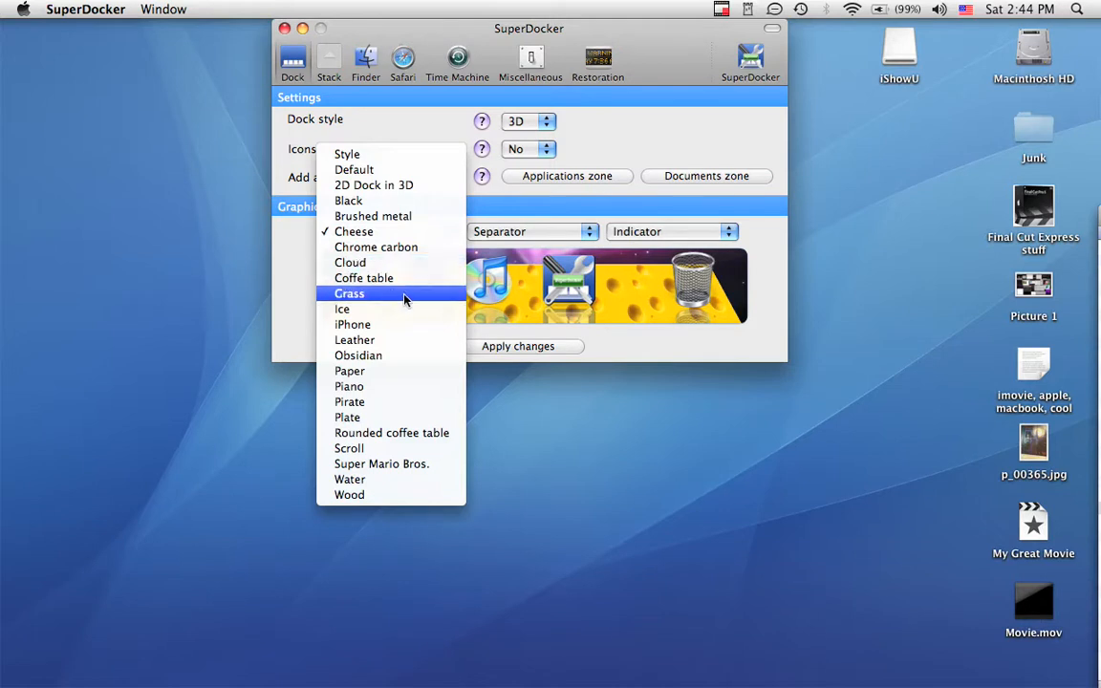
click(356, 340)
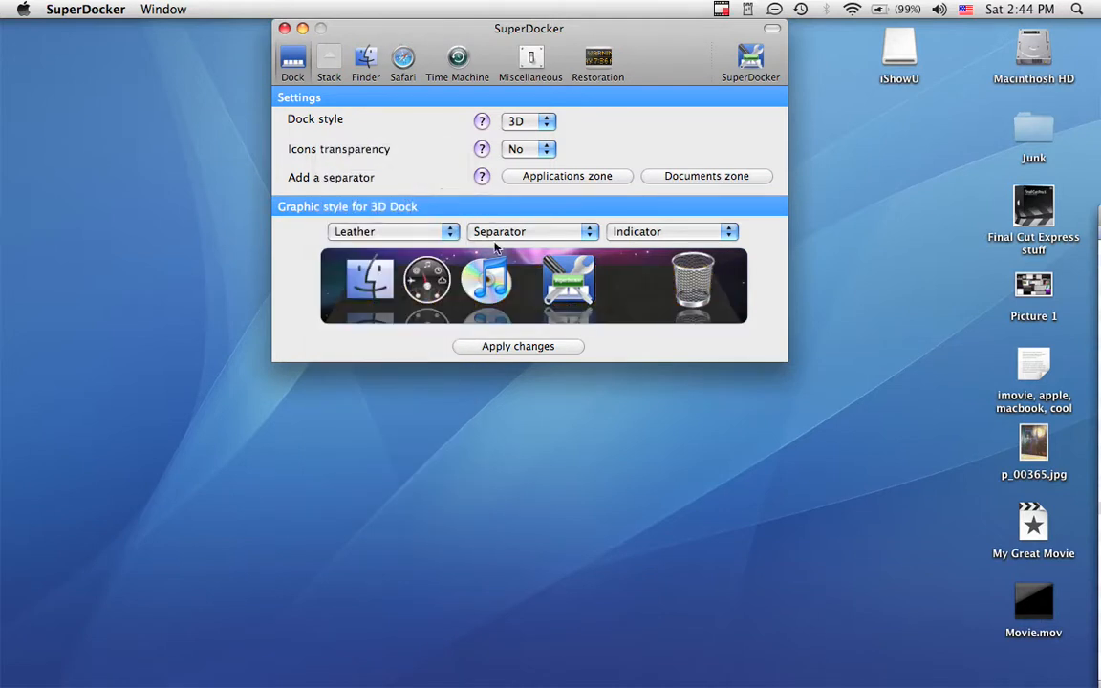
click(391, 232)
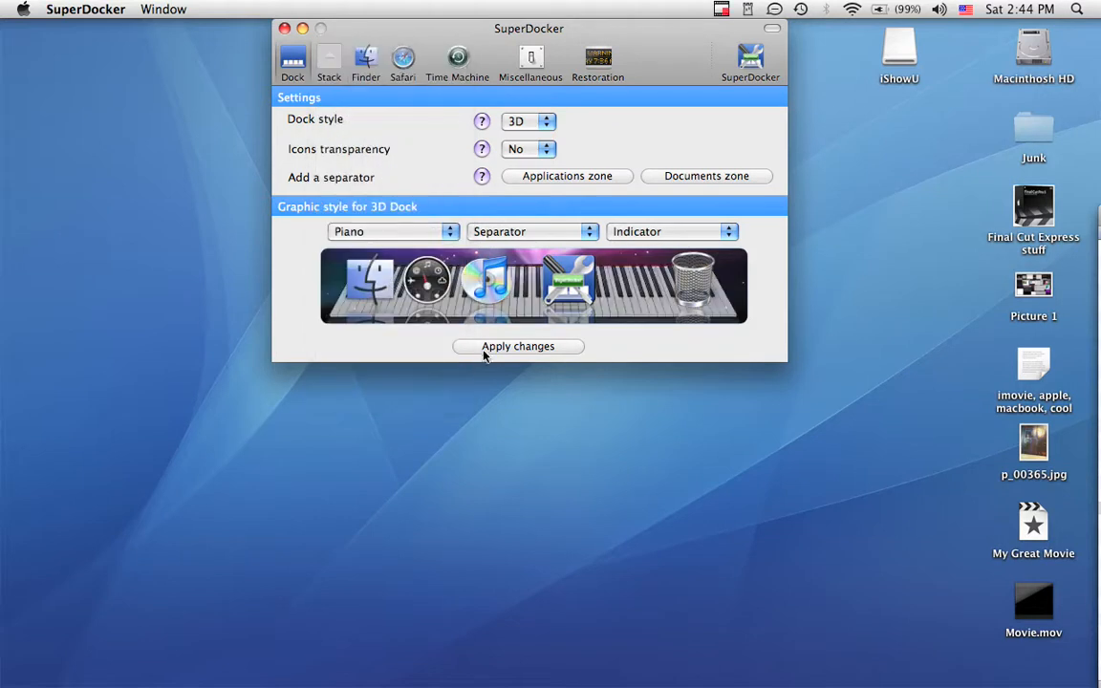
click(518, 346)
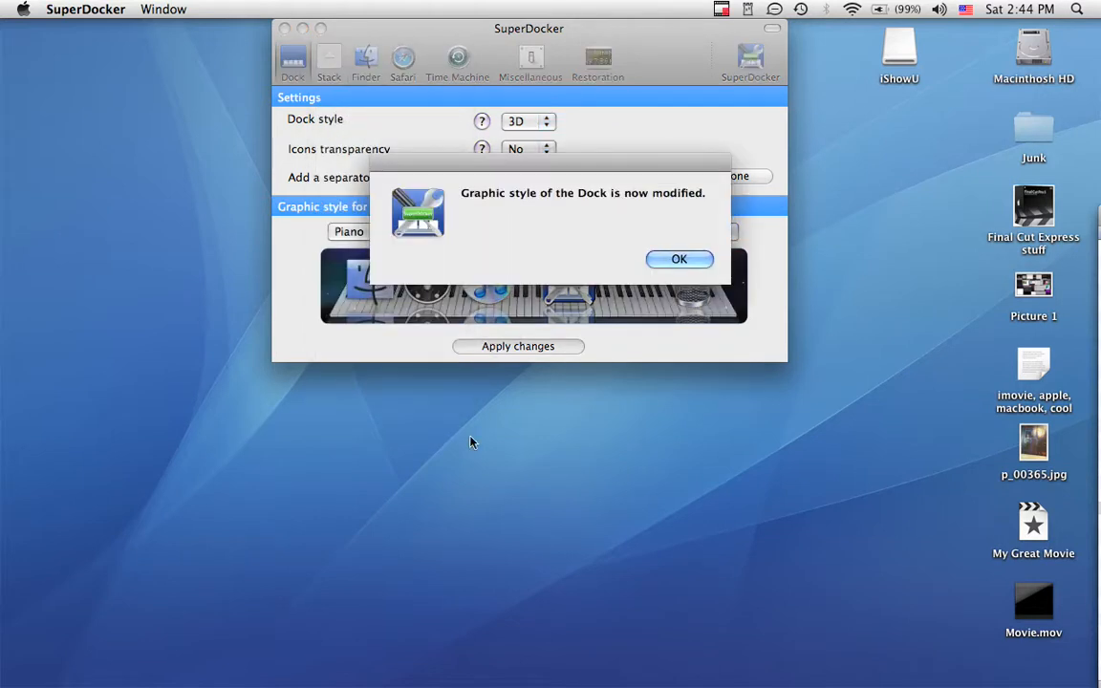
click(680, 260)
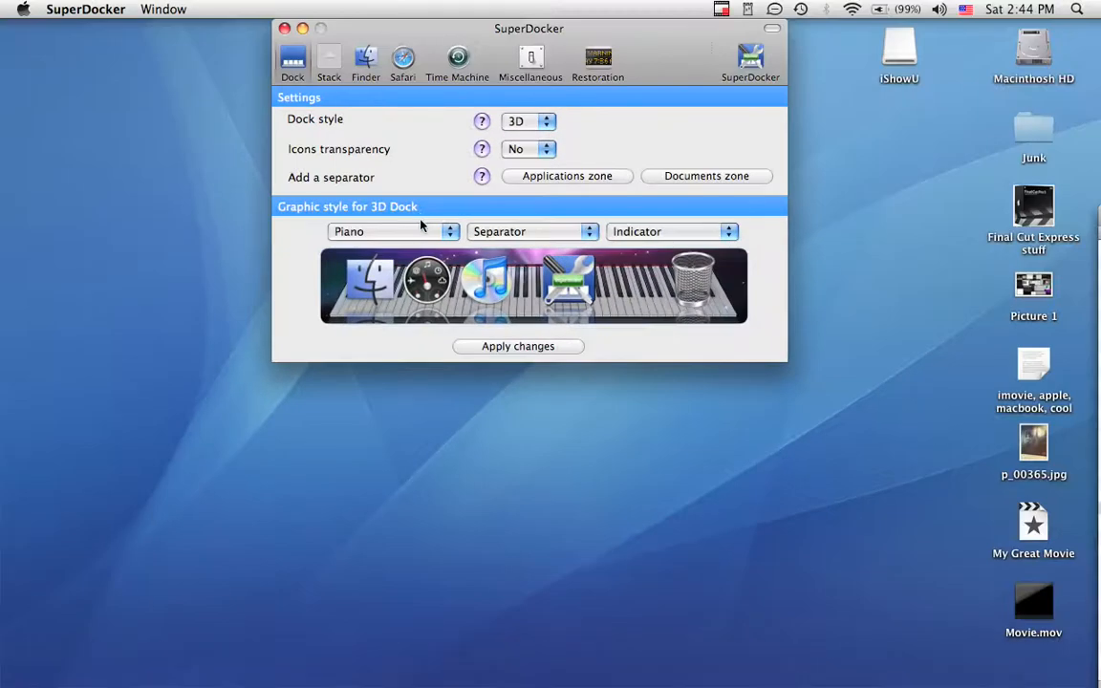
Apply the Pirate graphic style, then choose Super Mario Bros. as the next style
click(392, 231)
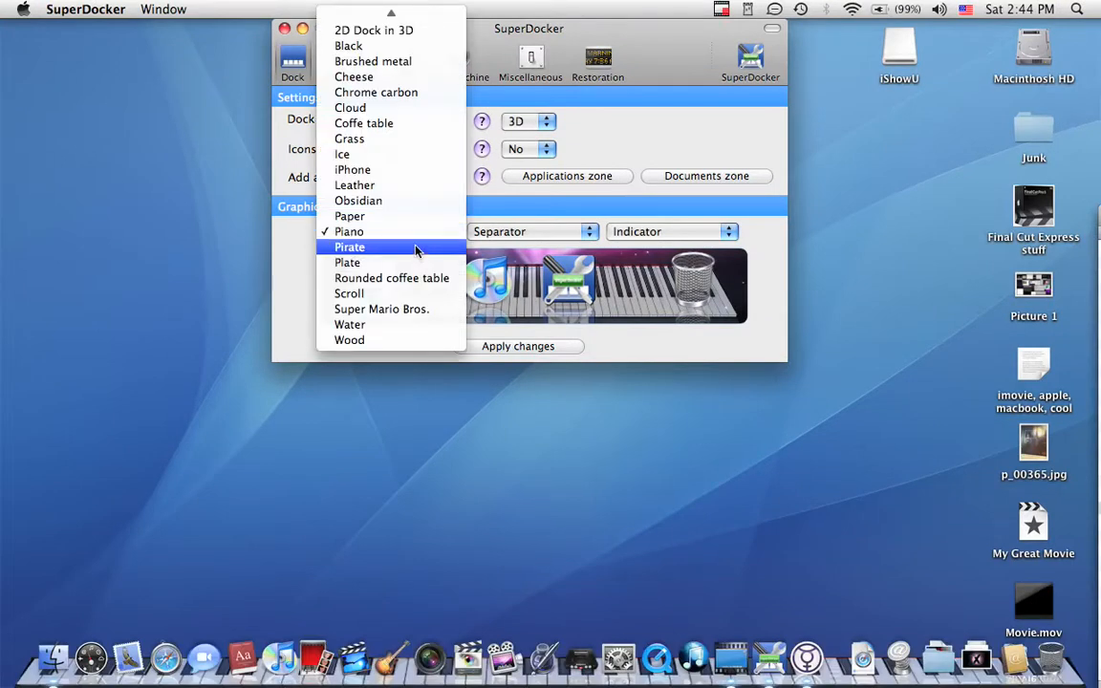
click(516, 346)
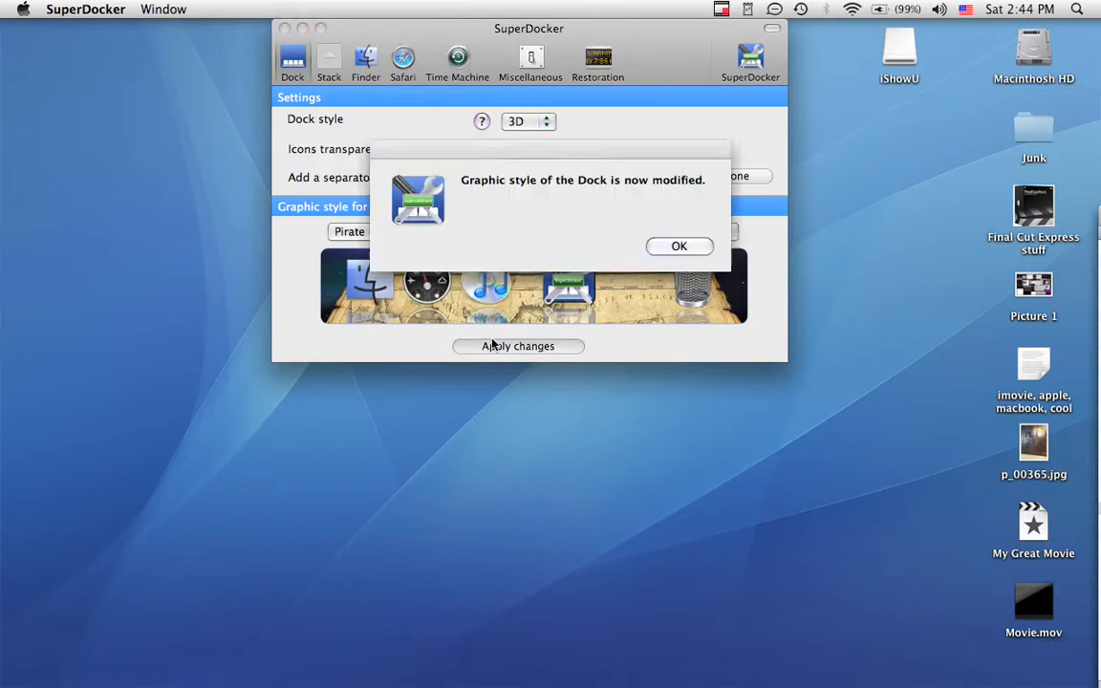
click(678, 245)
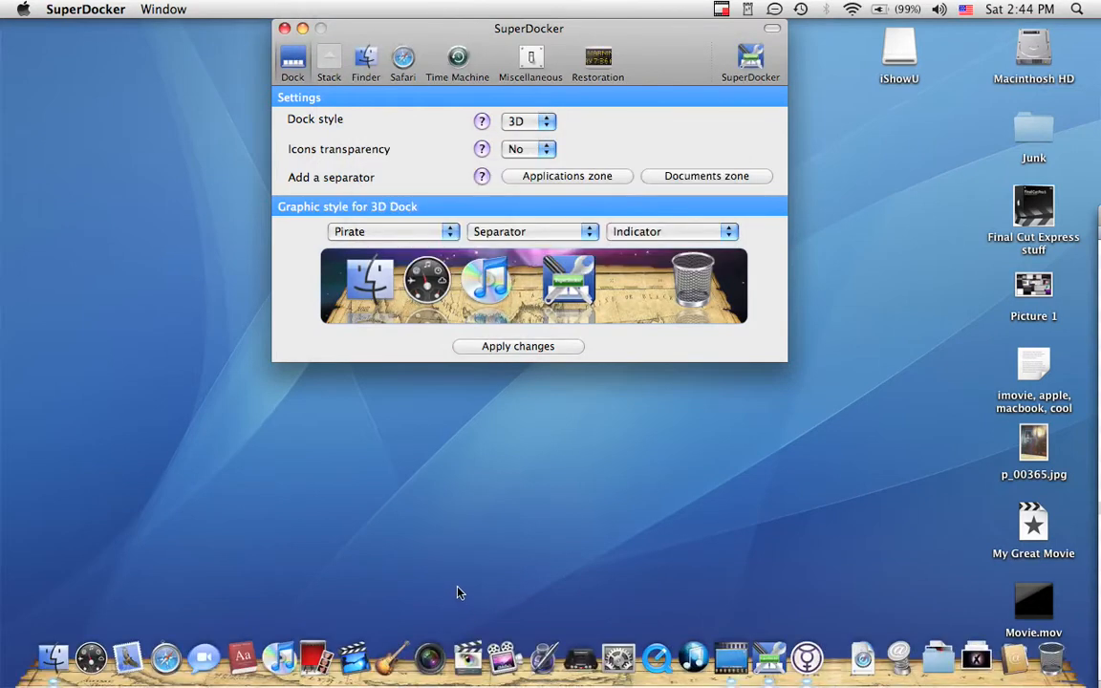
click(392, 231)
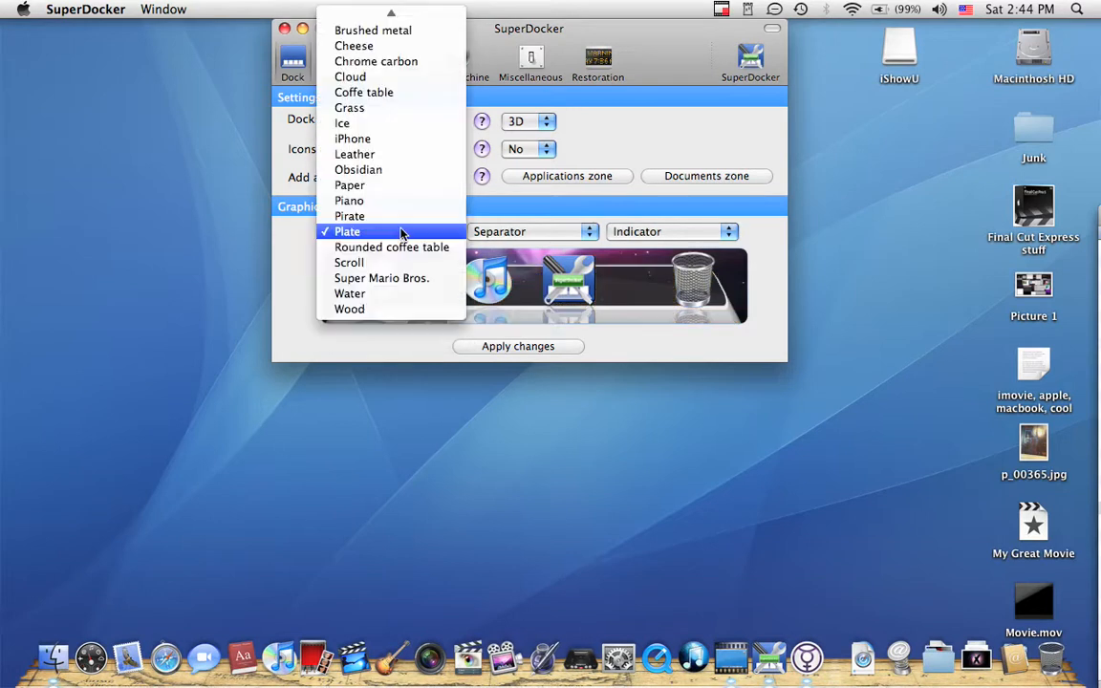
mouse_move(382, 278)
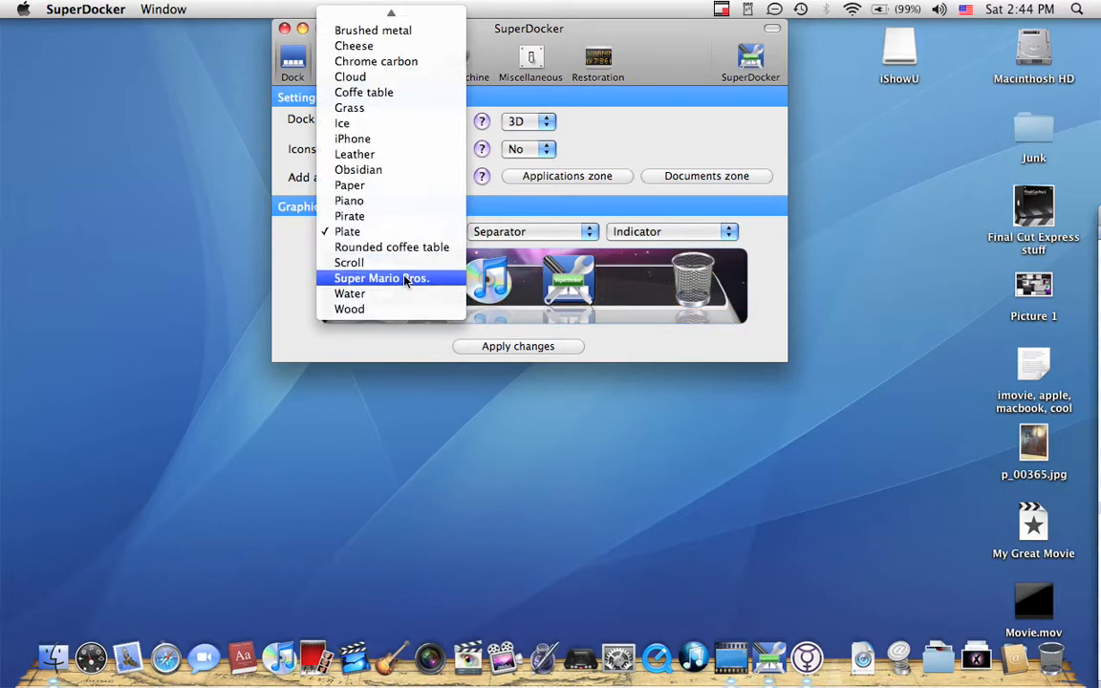
click(382, 277)
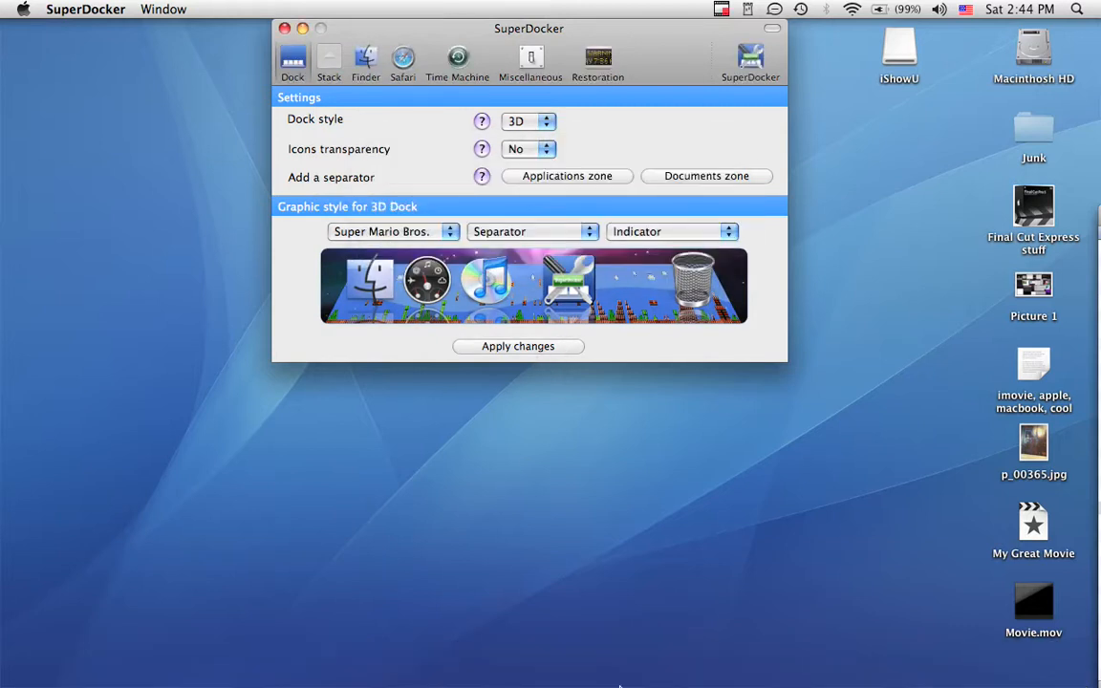
mouse_move(581, 658)
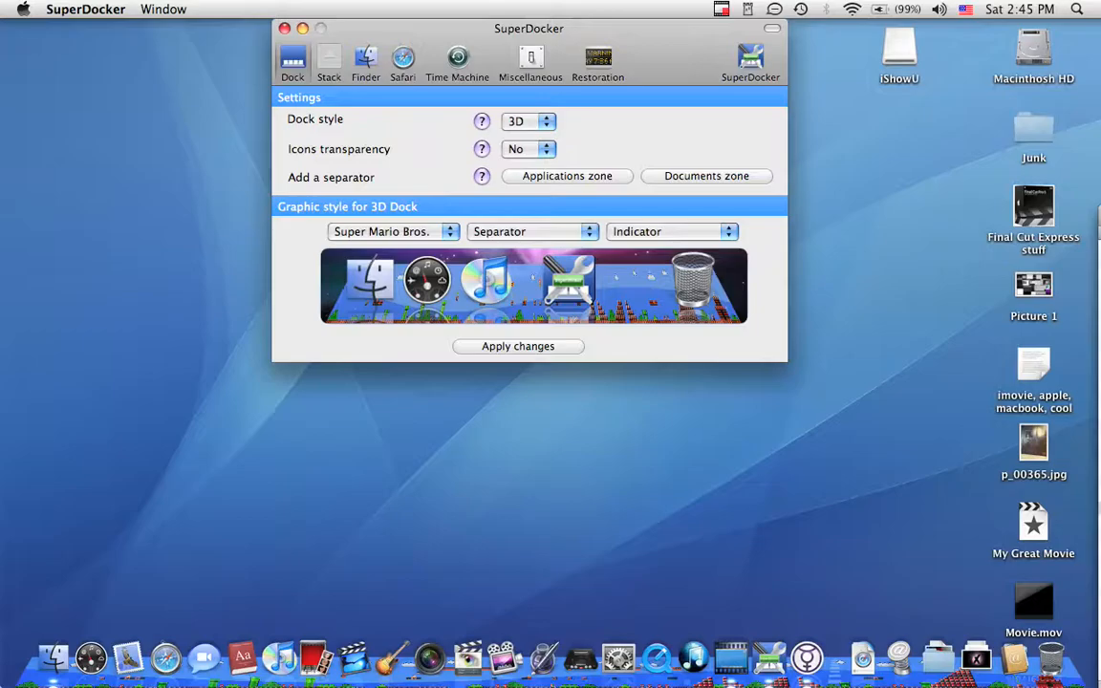
mouse_move(392, 207)
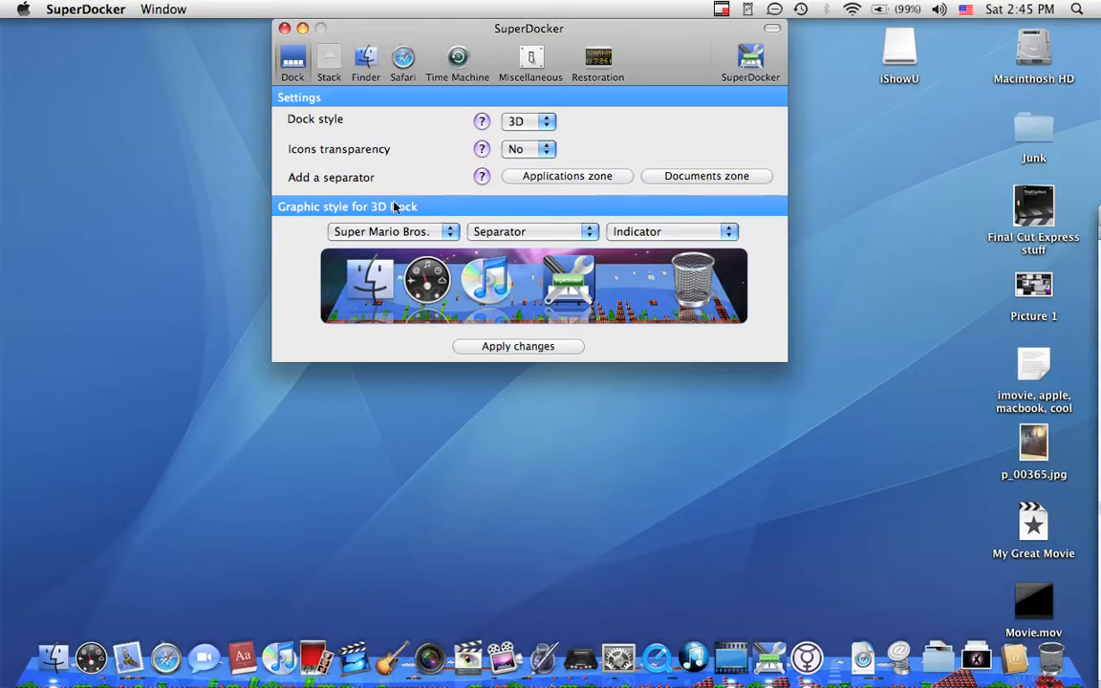
Apply the Water graphic style to the 3D Dock and dismiss the change notice
click(392, 231)
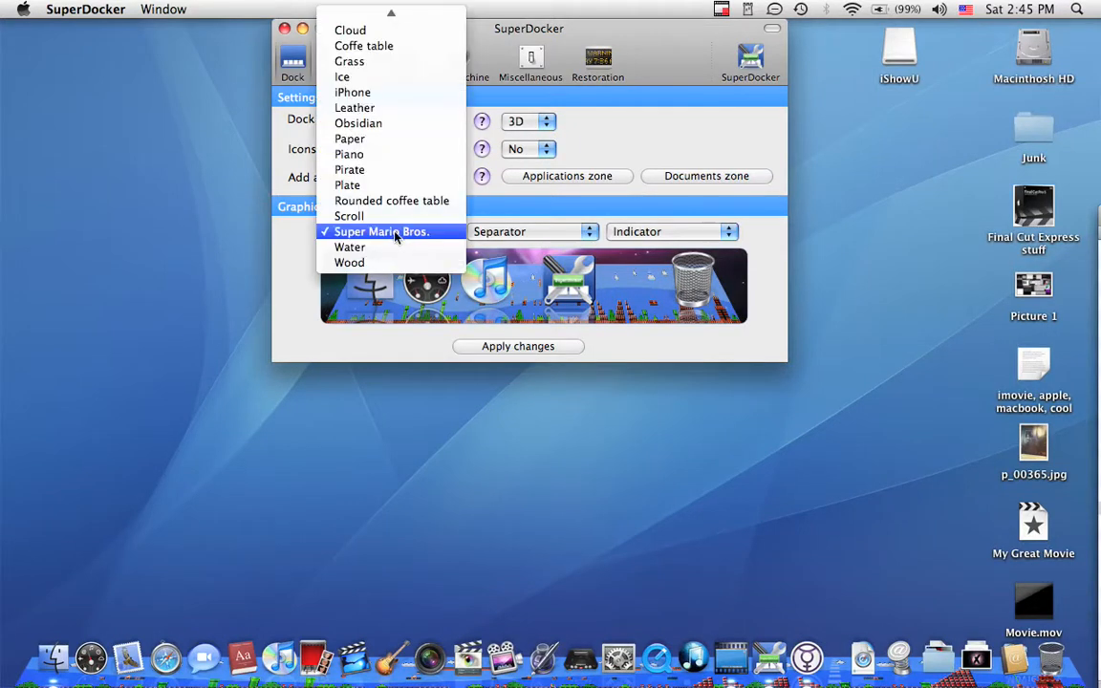
click(350, 247)
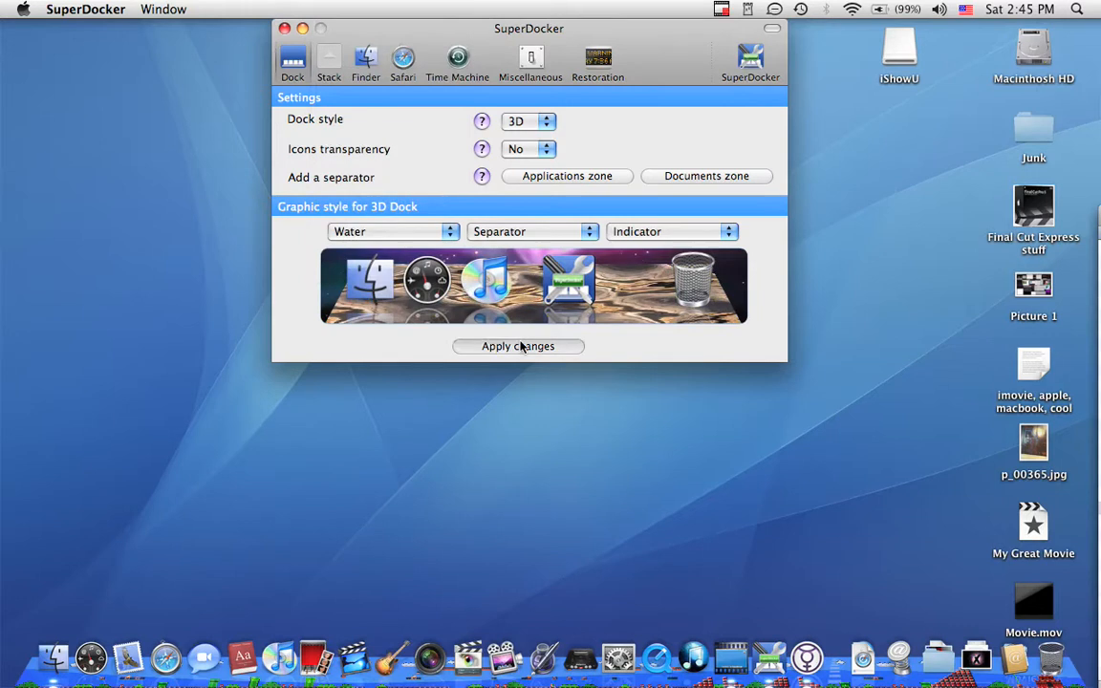
click(518, 345)
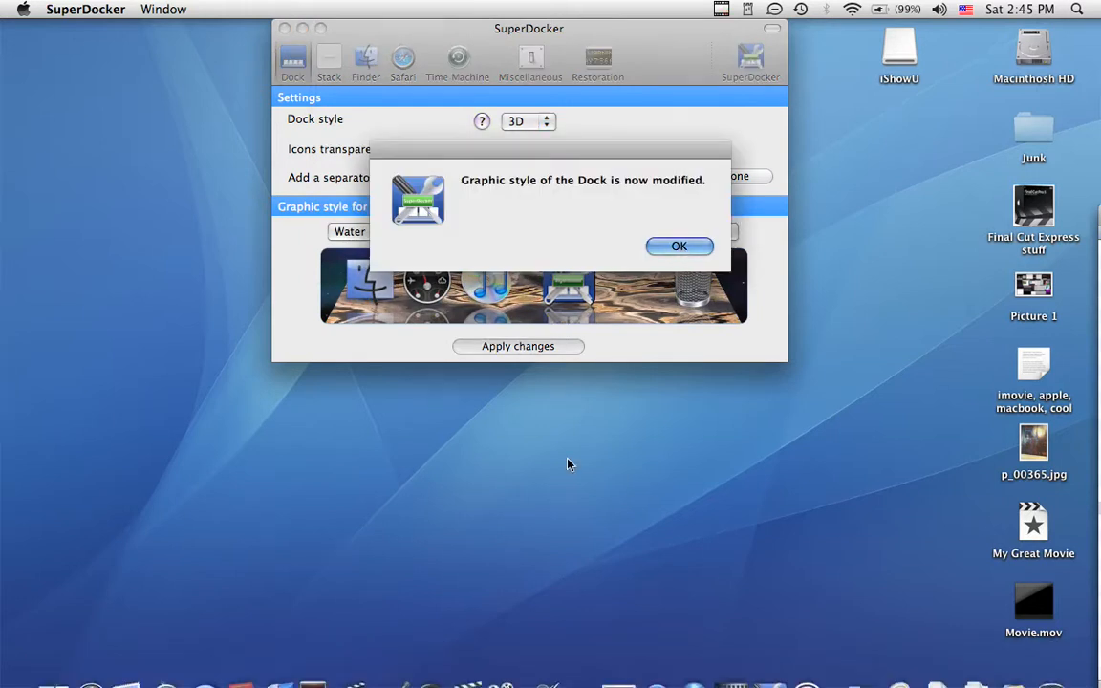
click(679, 245)
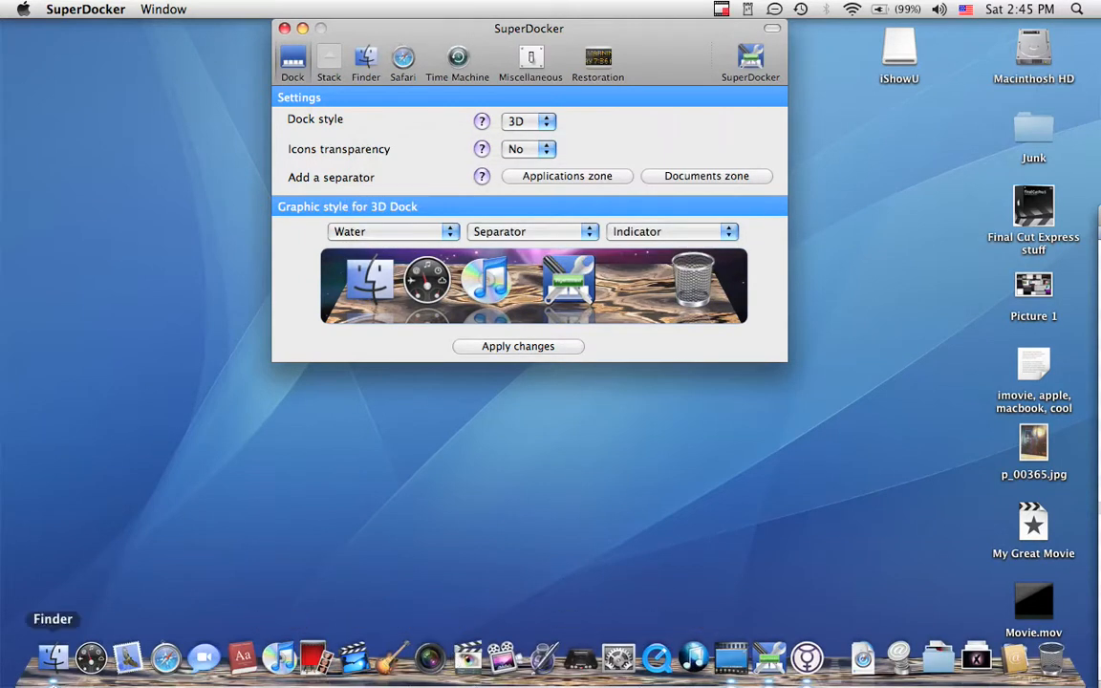
mouse_move(392, 658)
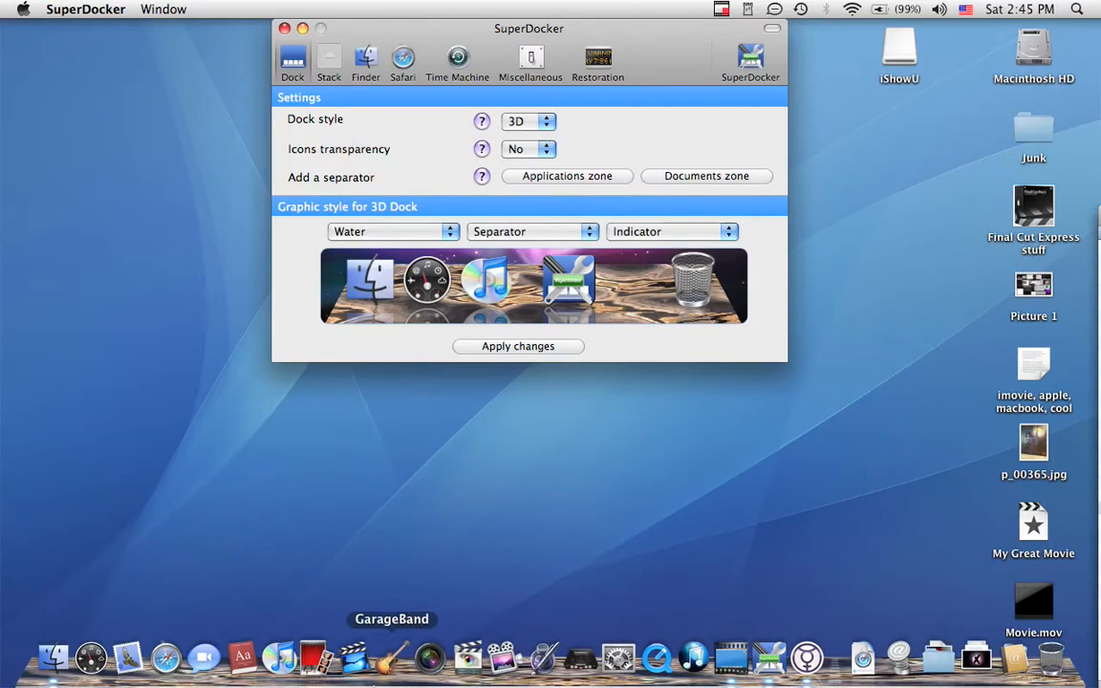
mouse_move(451, 596)
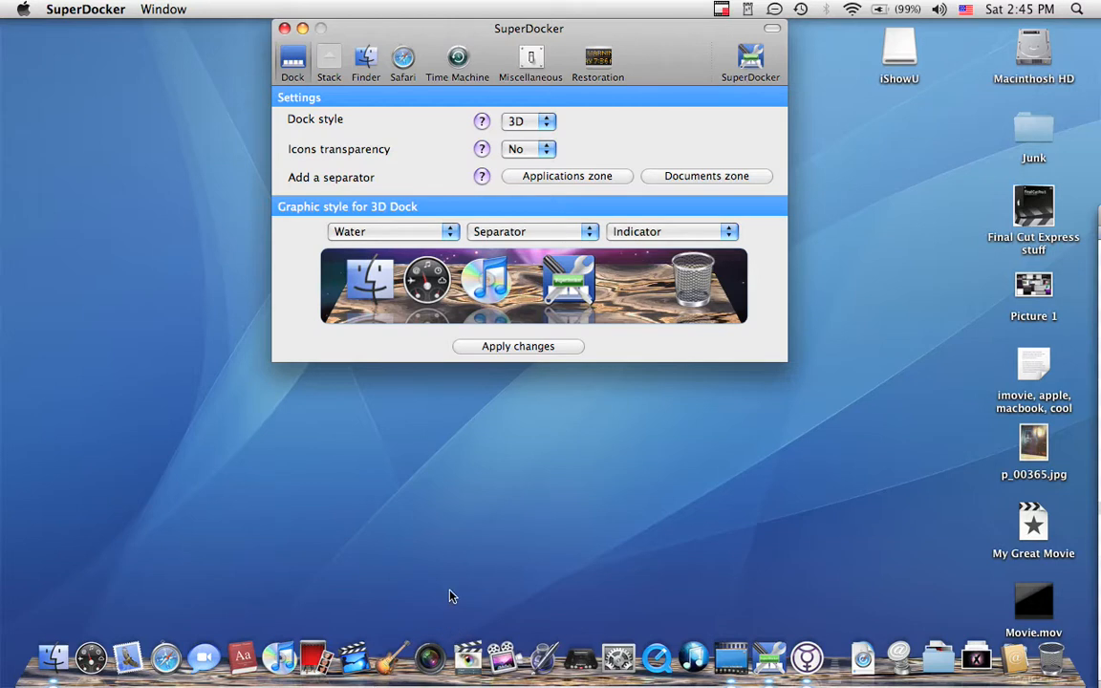